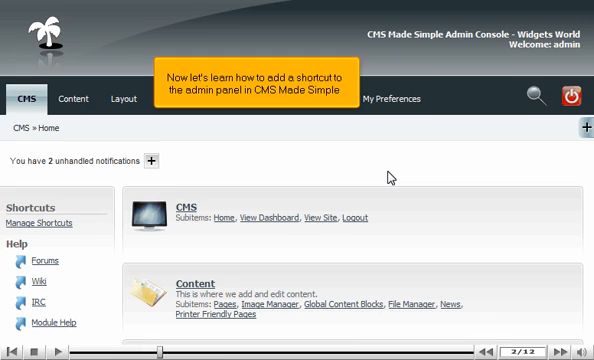
pyautogui.moveTo(390, 96)
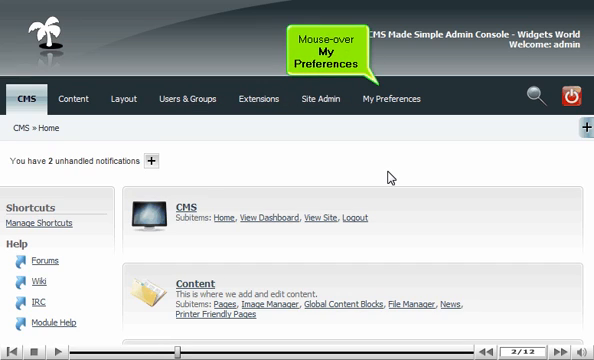
# - Go to Manage Shortcuts from the My Preferences menu
pyautogui.click(392, 96)
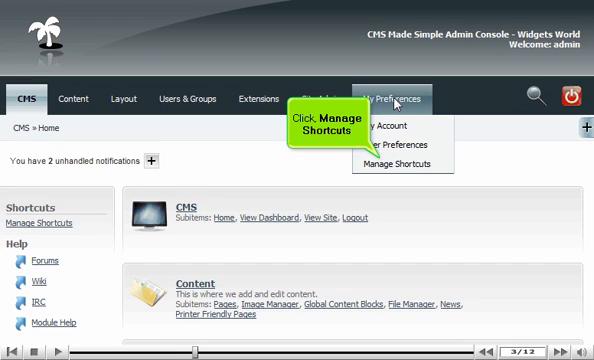
pyautogui.click(396, 164)
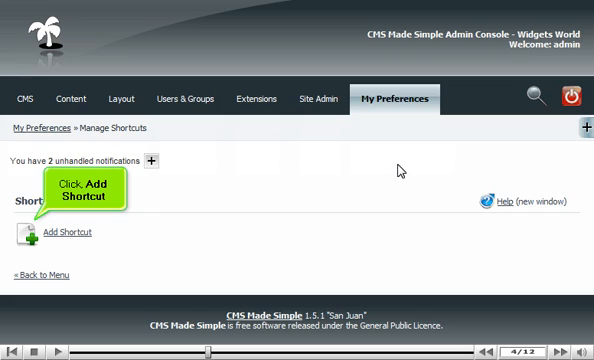
# - Add a shortcut titled 'CMS Made Simple Support' linking to the cmsmadesimple.org support page
pyautogui.click(64, 232)
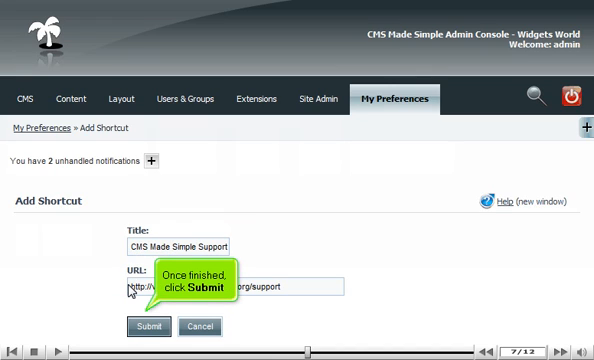
pyautogui.click(156, 324)
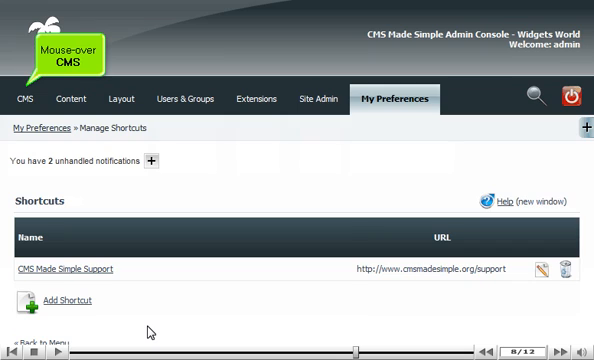
# - Go back to the admin home and follow the CMS Made Simple Support custom shortcut
pyautogui.click(24, 98)
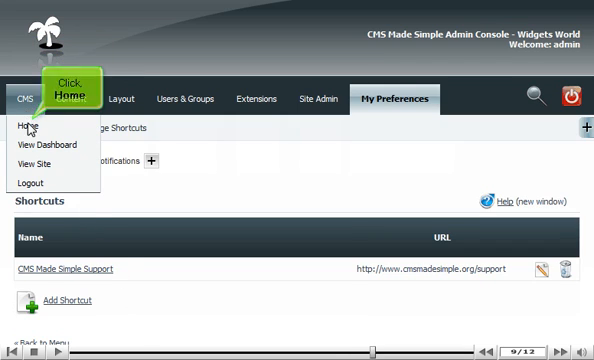
pyautogui.click(28, 126)
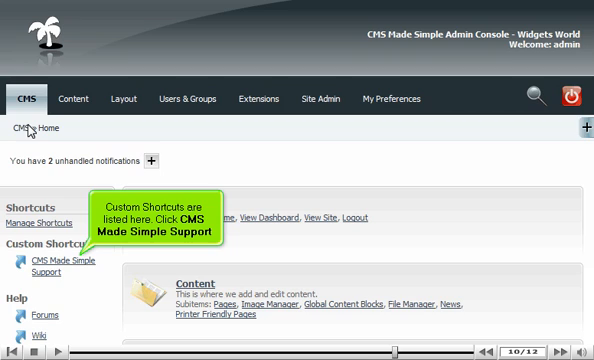
pyautogui.click(40, 272)
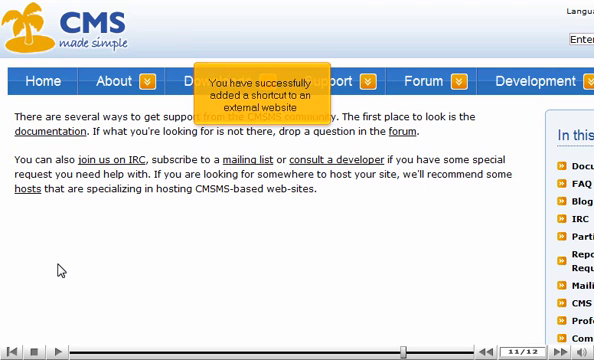